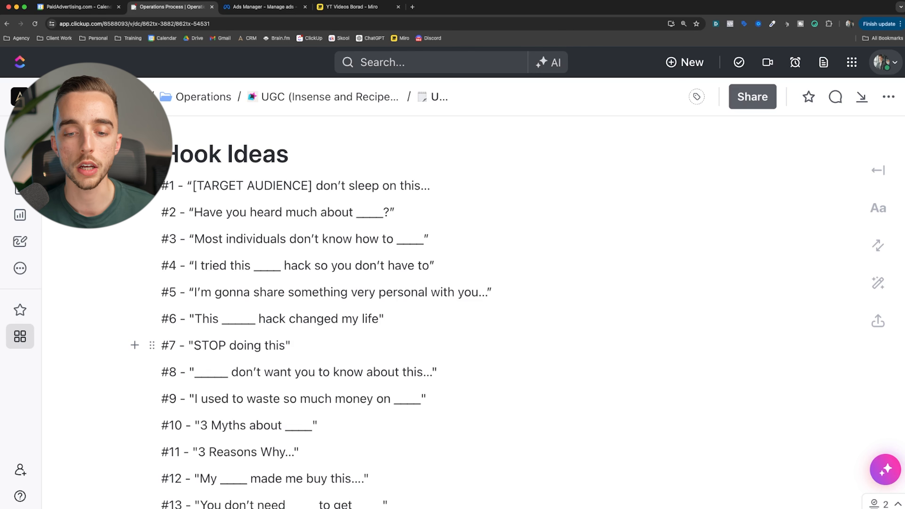
Step: Scroll the Hook Ideas doc down from hook #1 until hooks #3 through #16 are readable
scroll("down", 3)
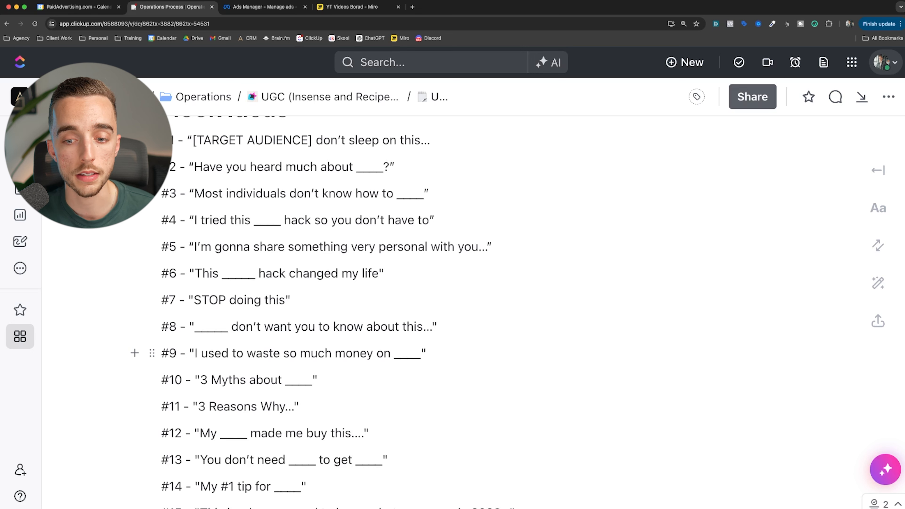
mouse_move(142, 327)
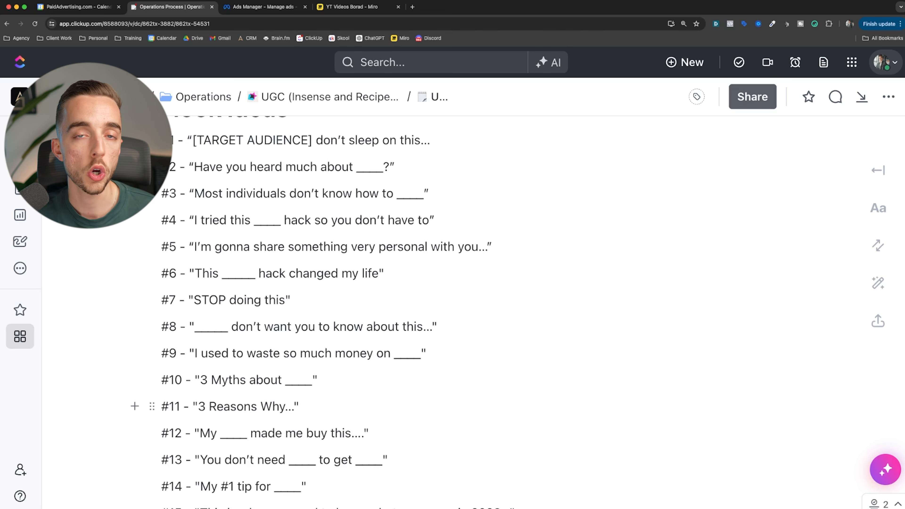
scroll("down", 3)
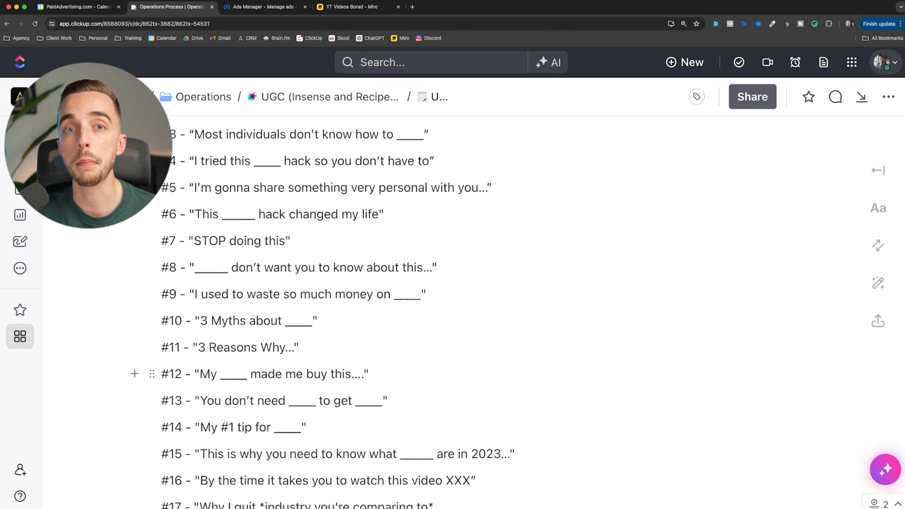
Step: Scroll down so hooks #17 to #22, like "Don't make this mistake" and "Tell me why", are shown
scroll("down", 3)
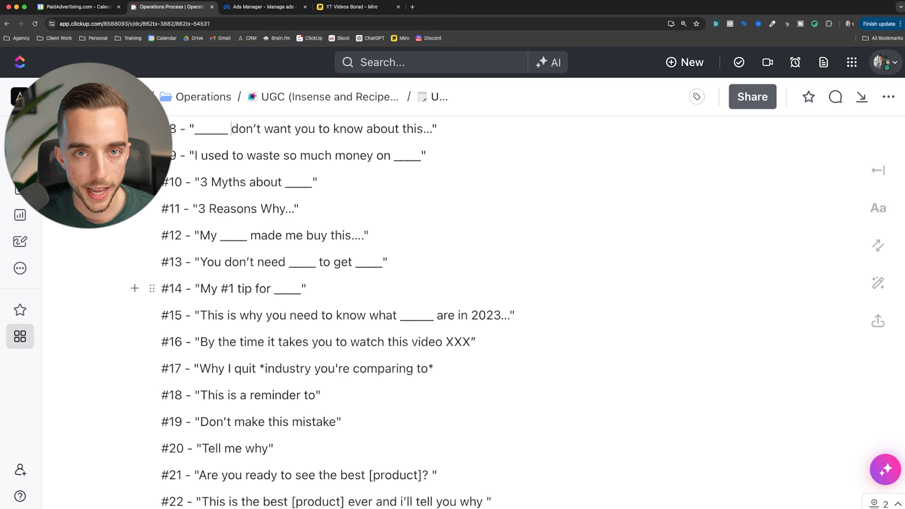
double_click(368, 261)
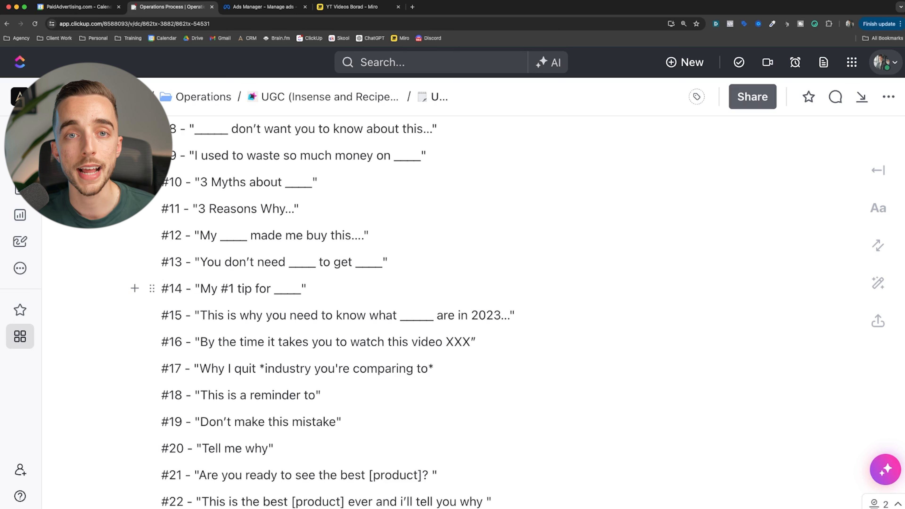
mouse_move(144, 262)
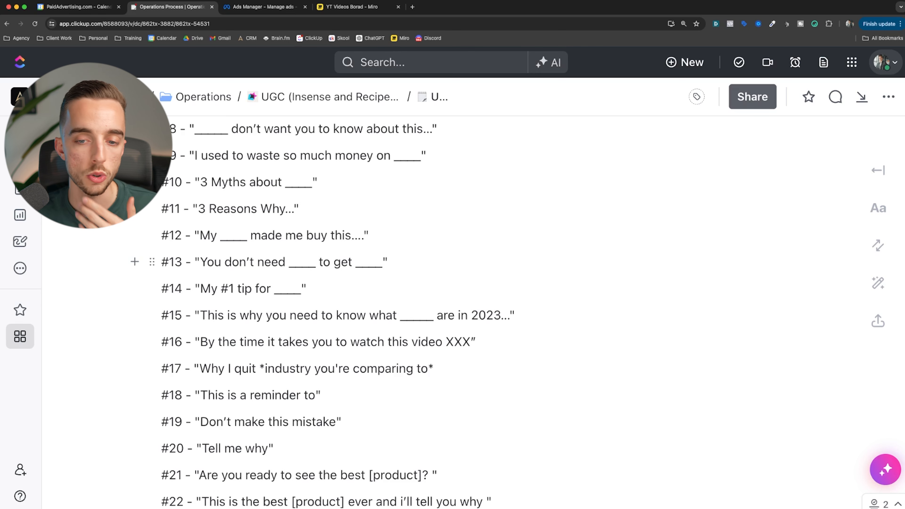
Step: Scroll down until hooks #23 to #27, including "Calling all [target audience]", are on screen
scroll("down", 3)
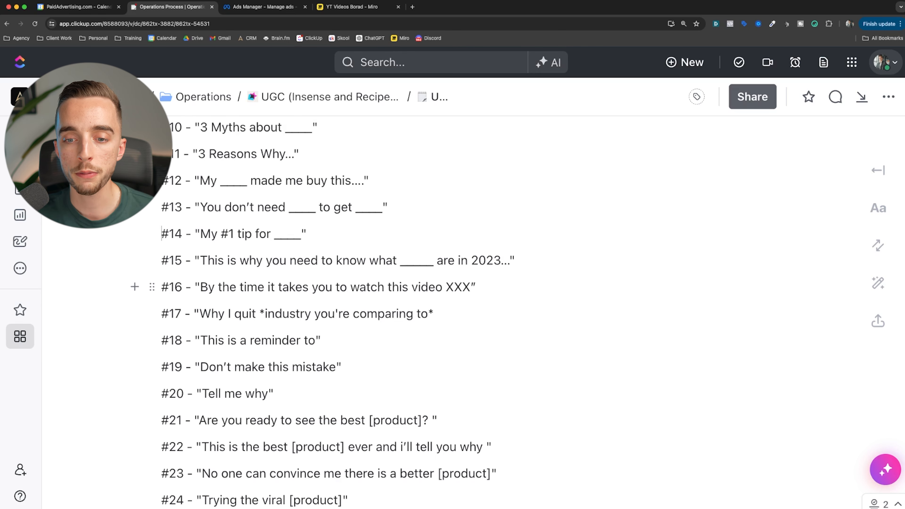
scroll("down", 3)
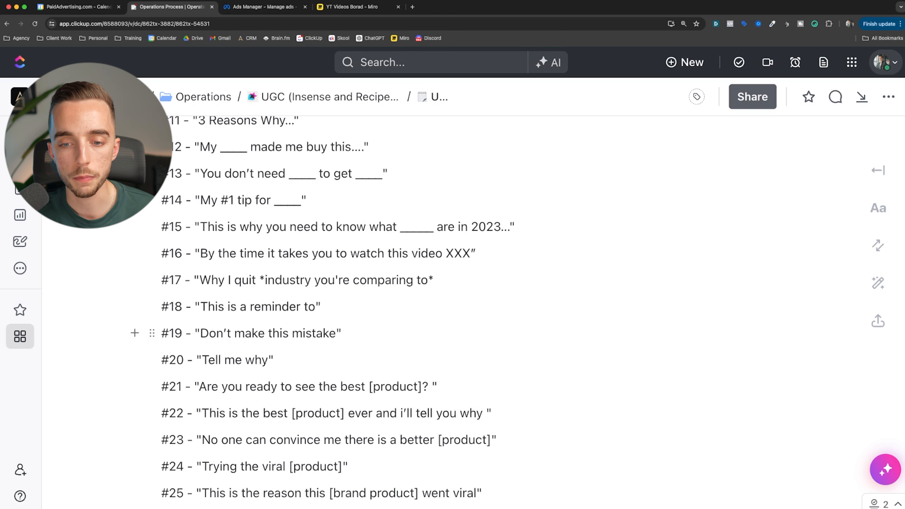
scroll("down", 3)
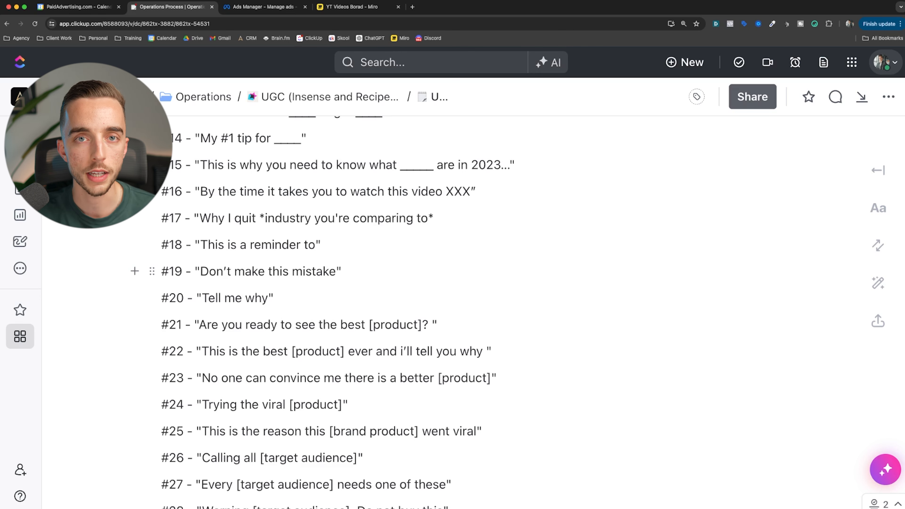
Step: Scroll down until hooks #28 to #34, including "I'm never buying this [product] again", are displayed
scroll("up", 3)
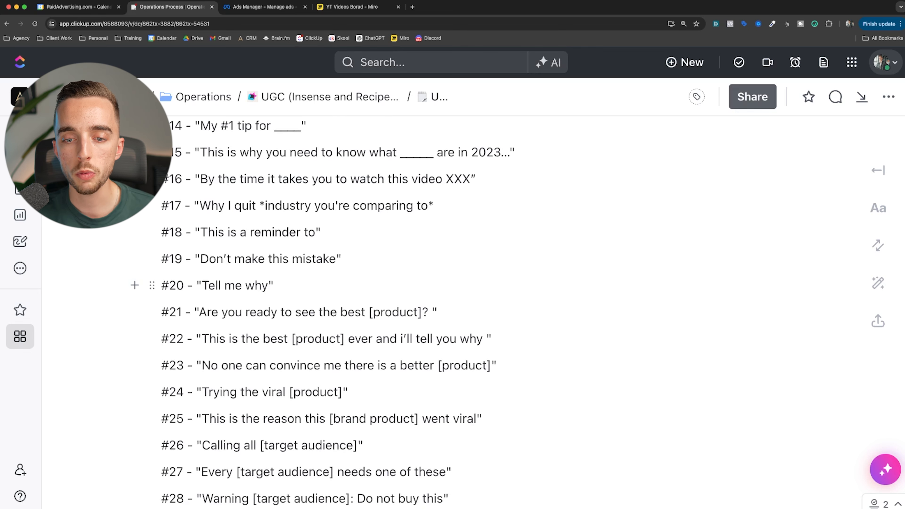
scroll("down", 3)
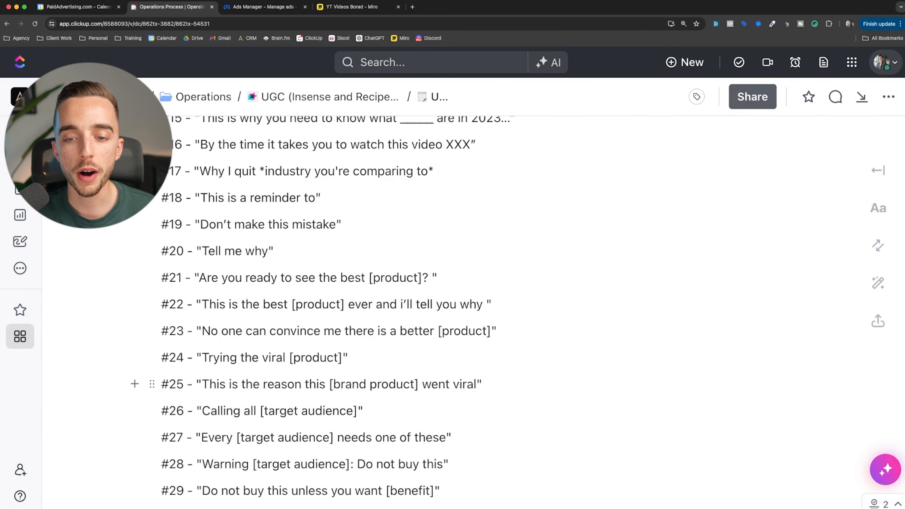
scroll("down", 3)
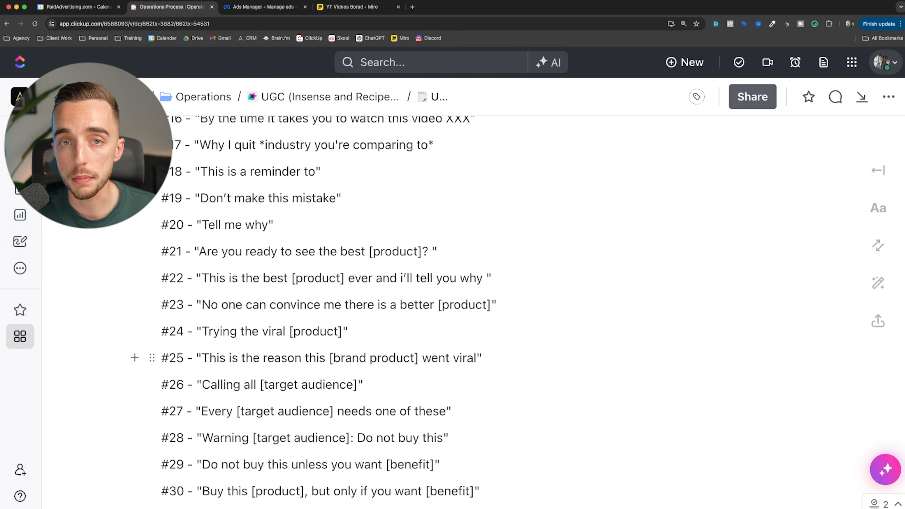
scroll("down", 3)
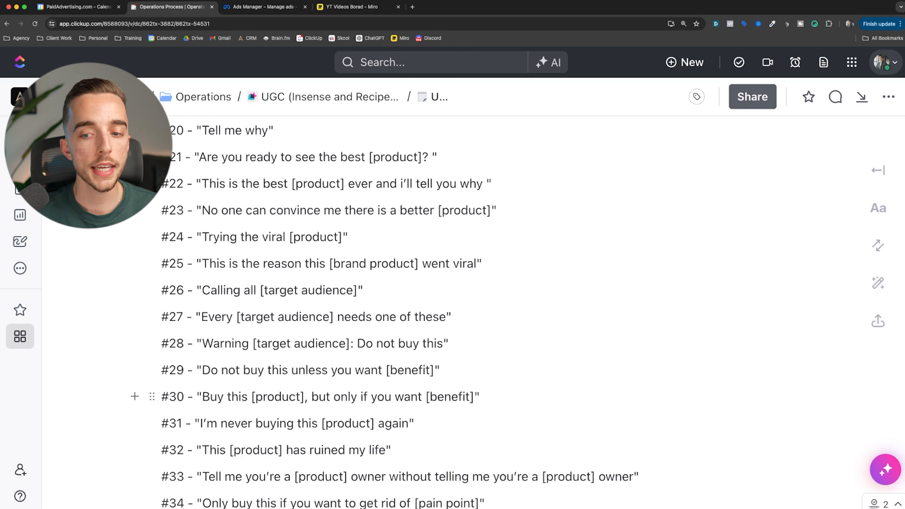
Step: Scroll down until hooks #35 to #44, ending with "It's never been as easy to get [benefit]", are visible
scroll("down", 3)
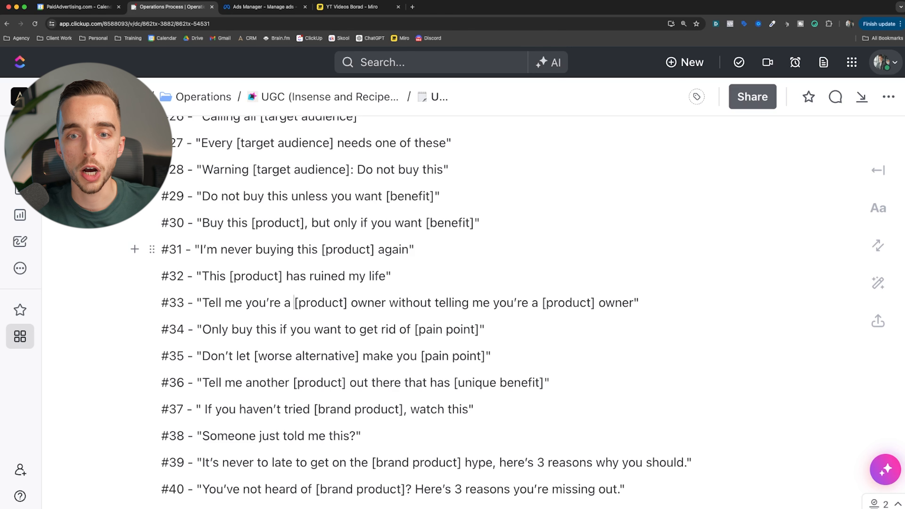
scroll("down", 3)
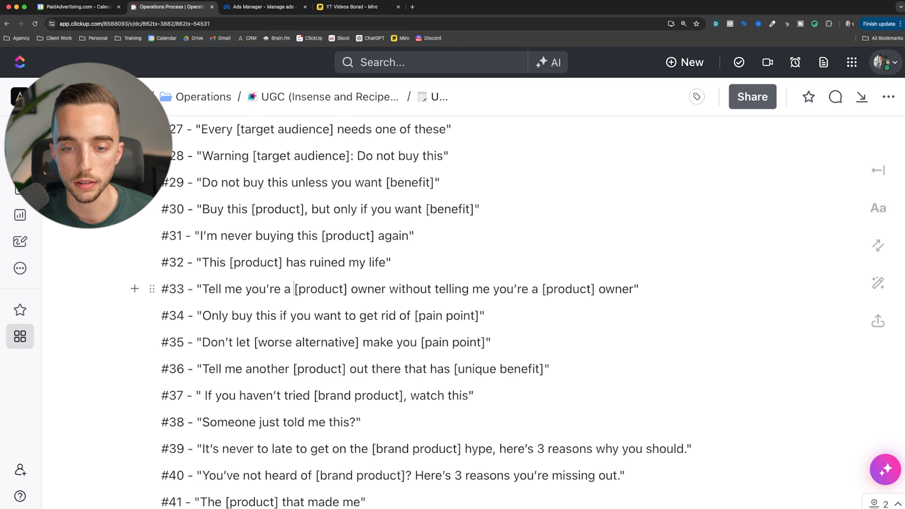
scroll("down", 3)
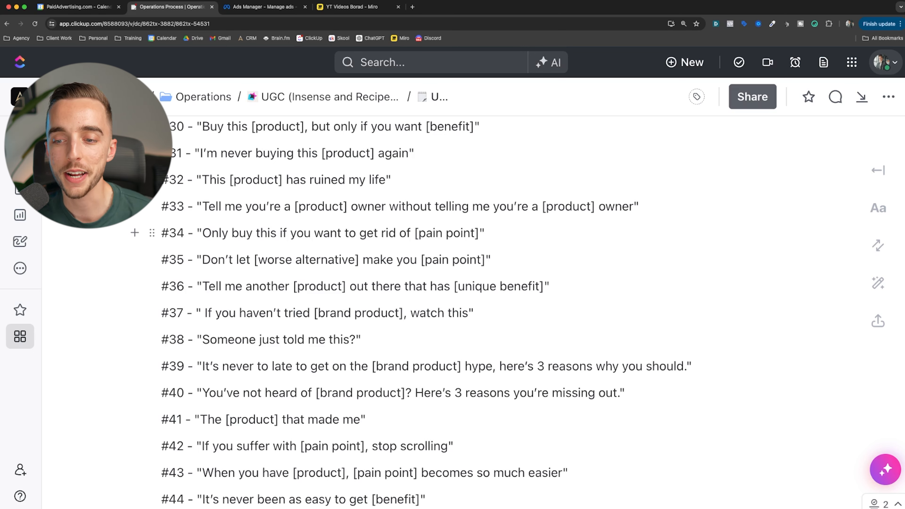
Step: Scroll down until hooks #45 to #59, ending with "Life made: I just found this [product]", are readable
scroll("down", 3)
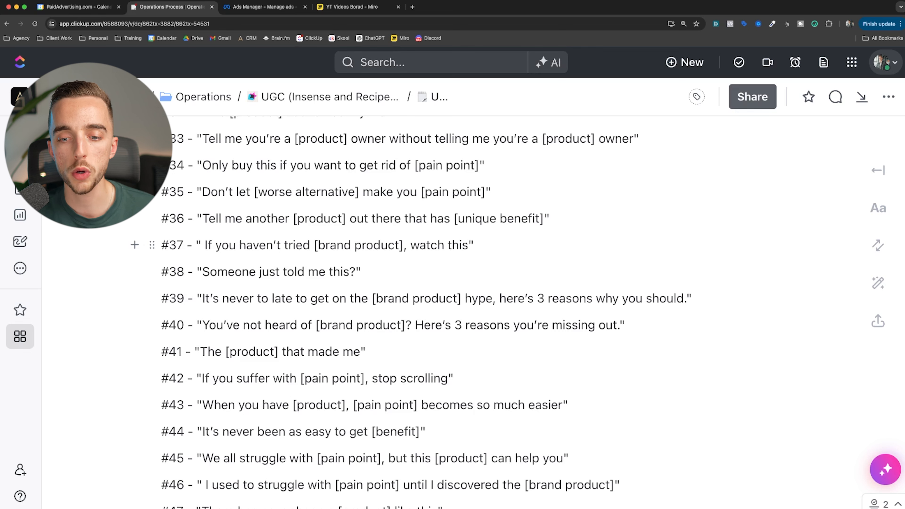
scroll("down", 3)
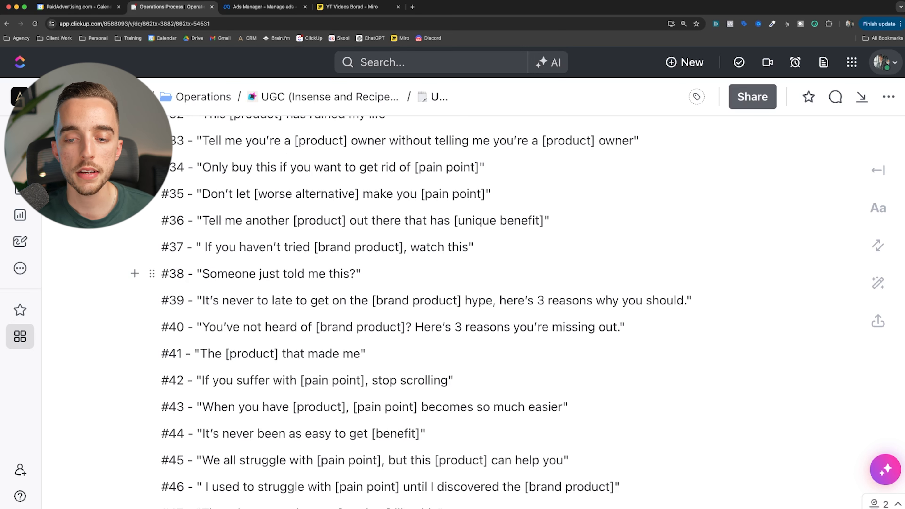
scroll("down", 3)
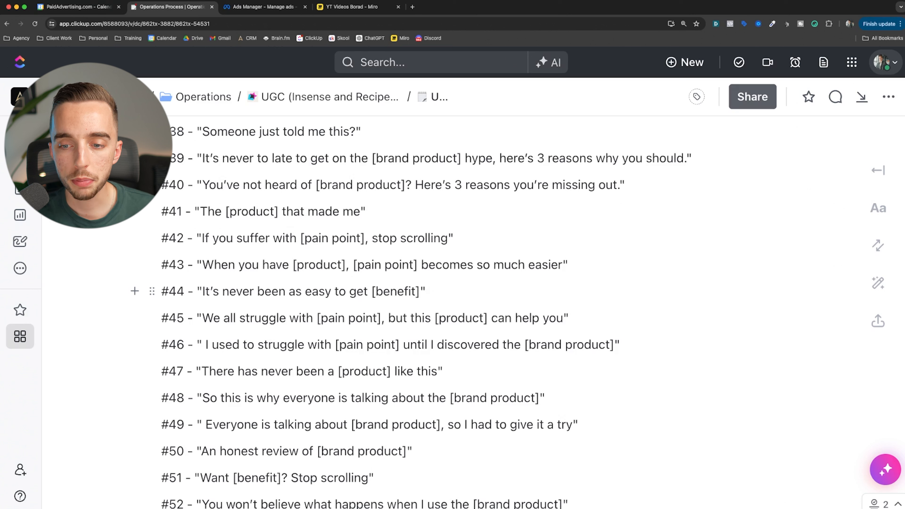
mouse_move(144, 265)
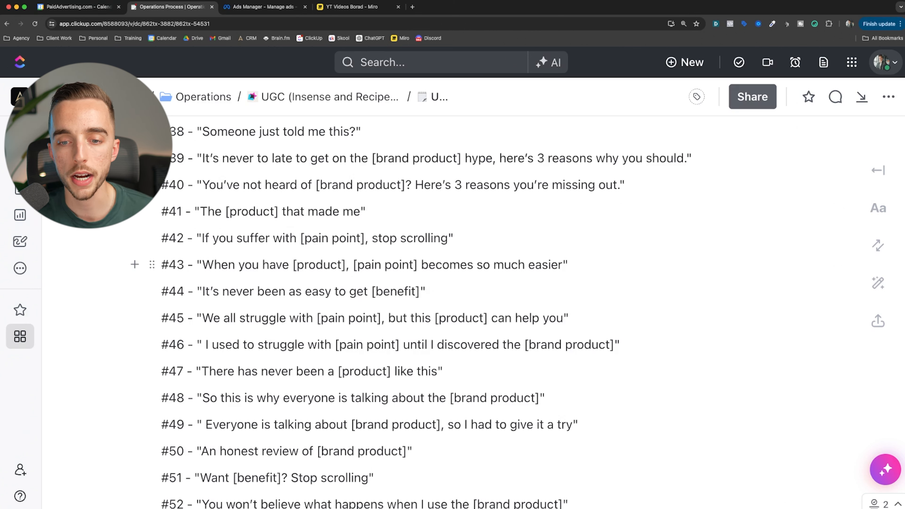
mouse_move(143, 238)
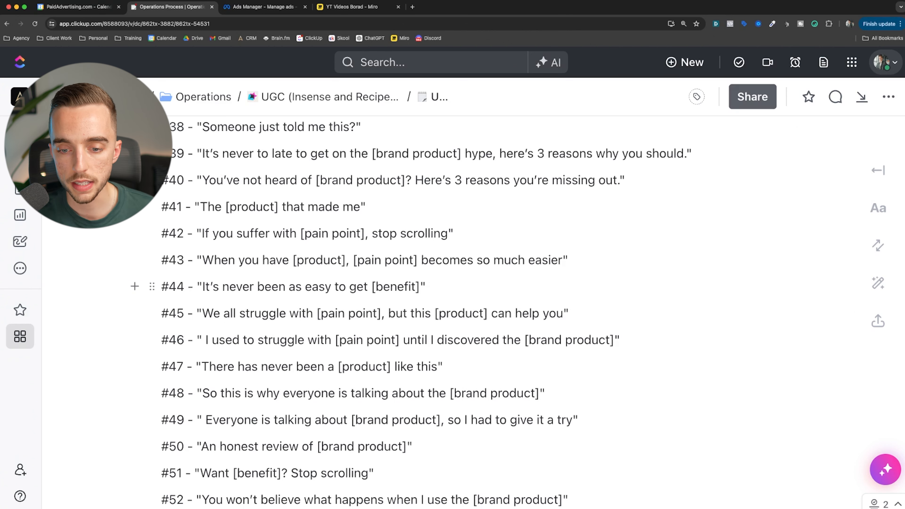
scroll("down", 3)
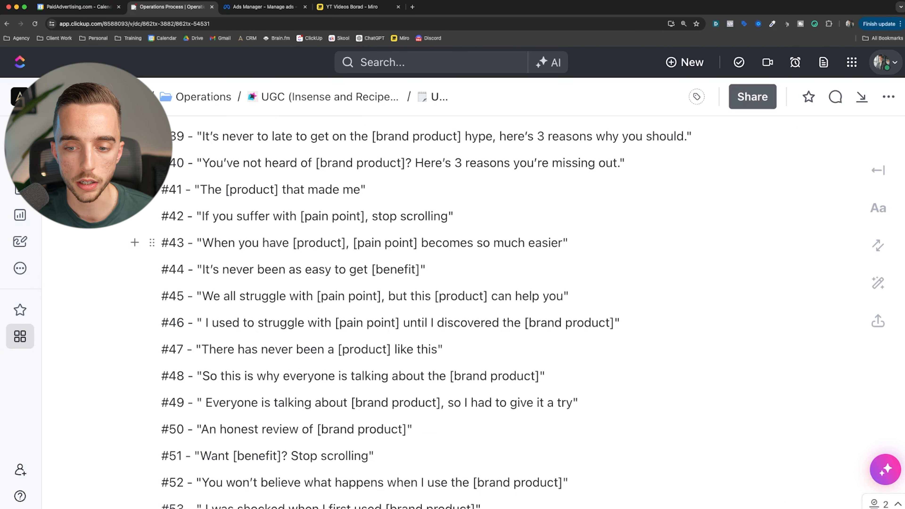
scroll("down", 3)
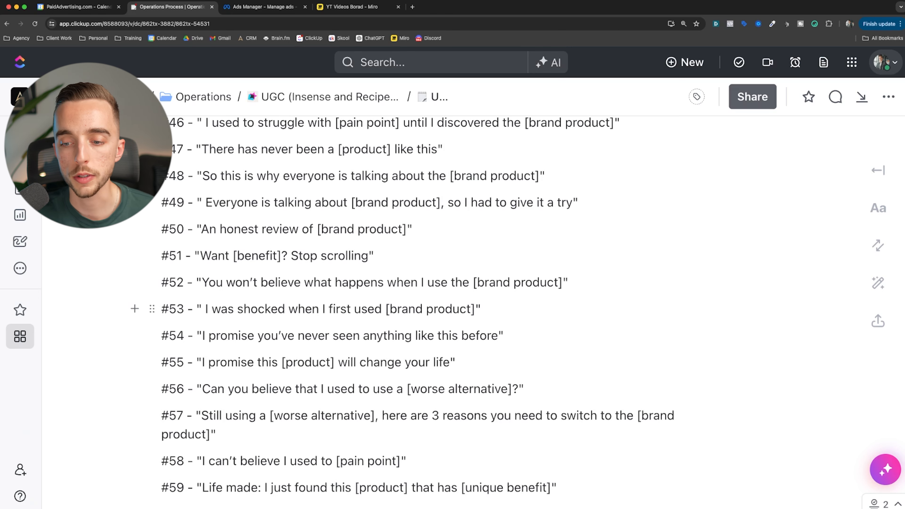
Step: Scroll down until hooks #60 to #73, ending with "We all know someone who could do with [benefit]", show
scroll("down", 3)
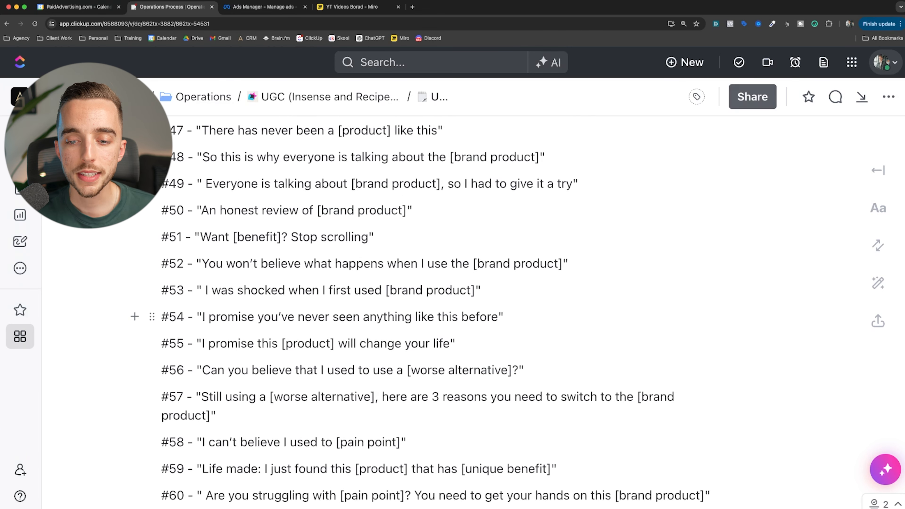
scroll("down", 3)
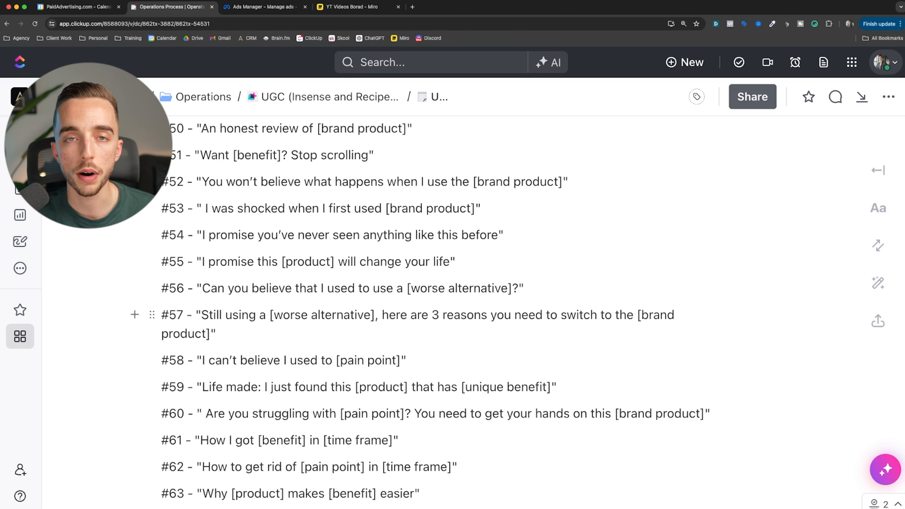
scroll("down", 3)
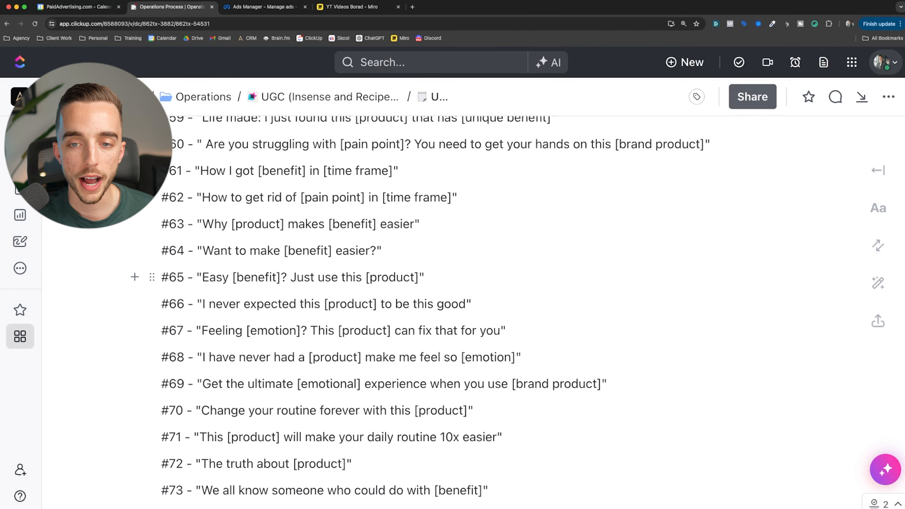
scroll("up", 3)
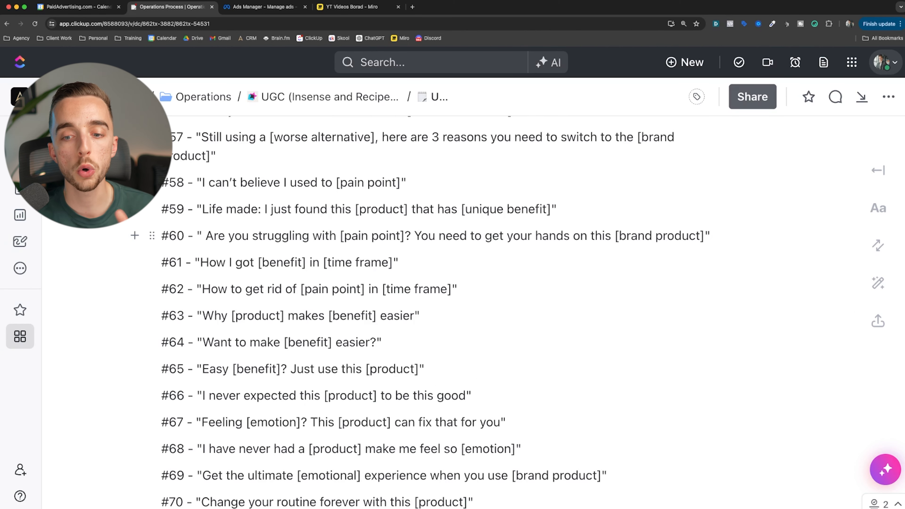
mouse_move(144, 262)
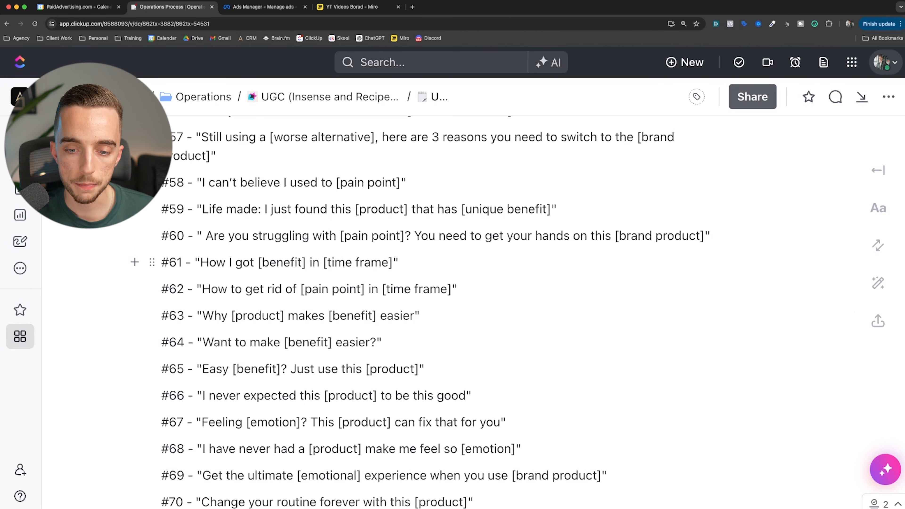
Step: Scroll down until hooks #74 to #79, ending with "5 ways to get [benefit]", are readable
scroll("up", 3)
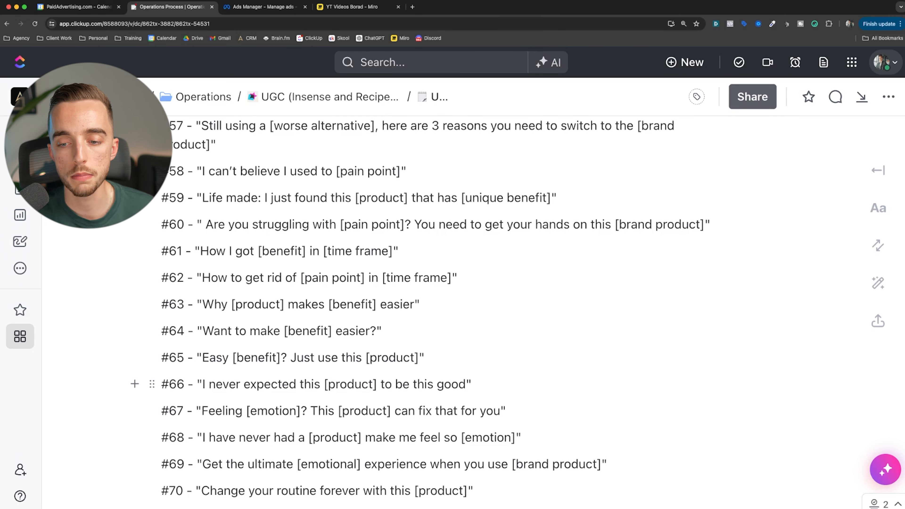
scroll("down", 3)
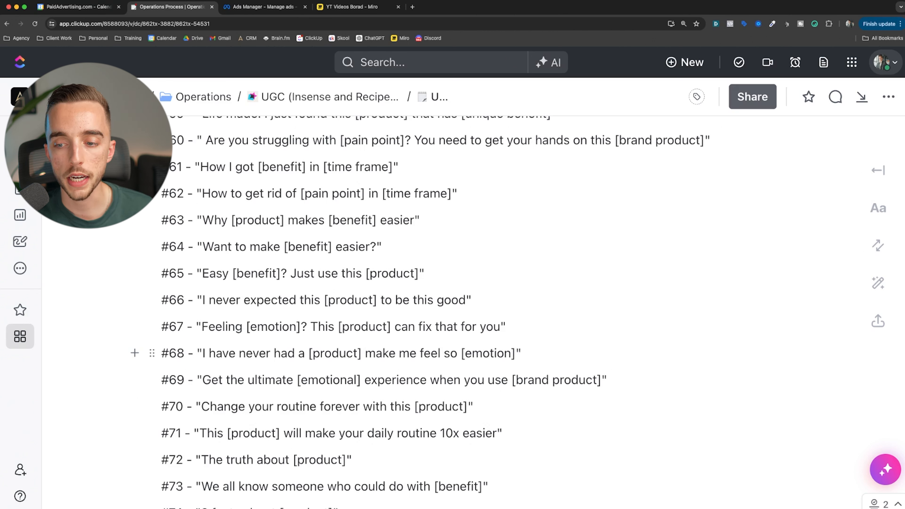
triple_click(358, 353)
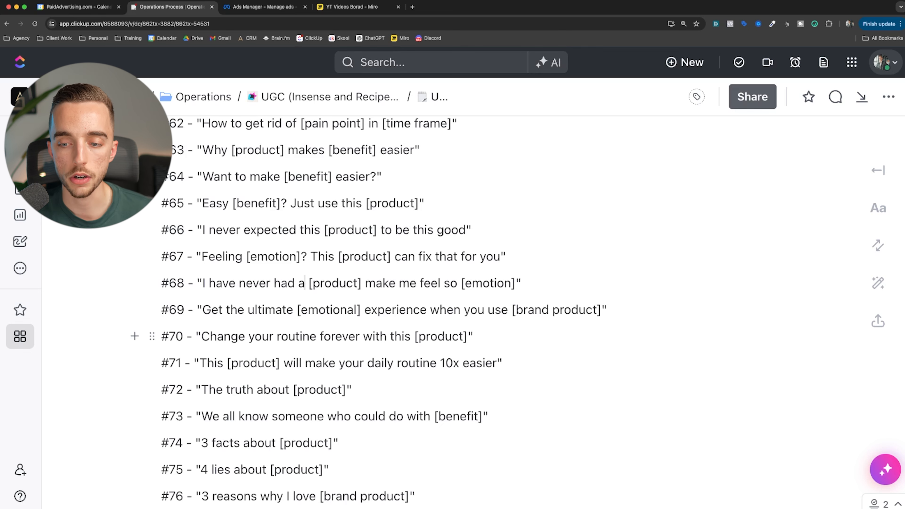
scroll("down", 3)
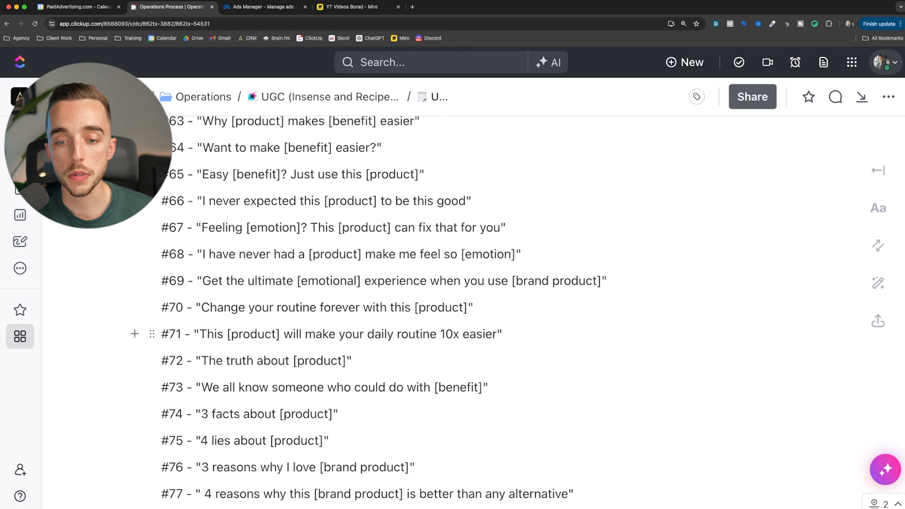
scroll("down", 3)
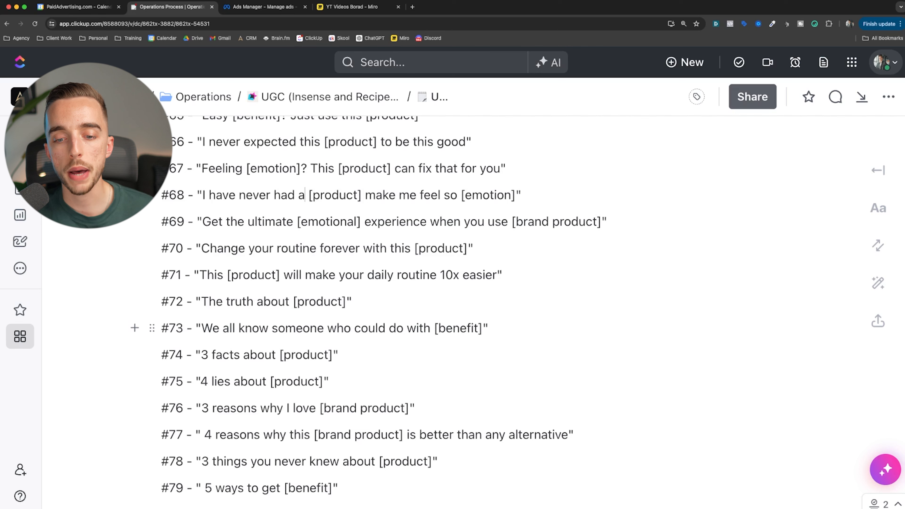
Step: Scroll to the bottom so the final hooks #80 to #83, ending "Stop ____ and do/try this instead", show
scroll("down", 3)
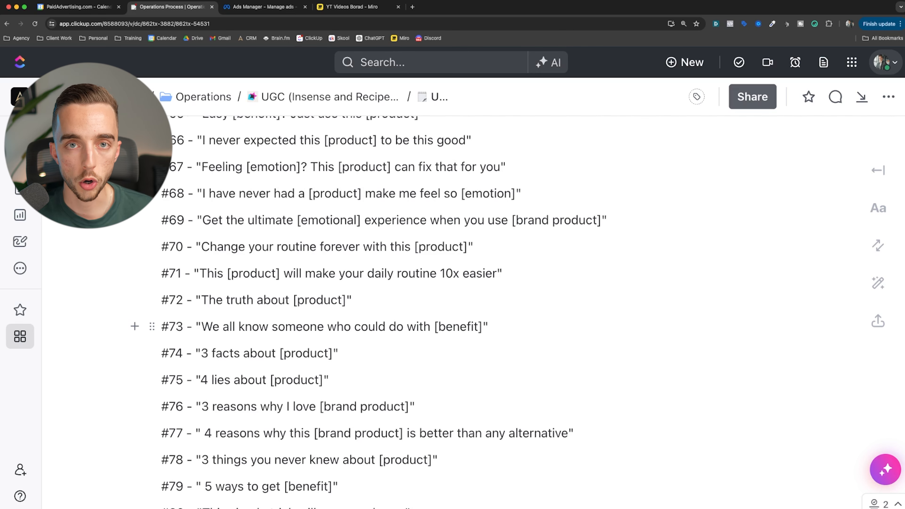
scroll("down", 3)
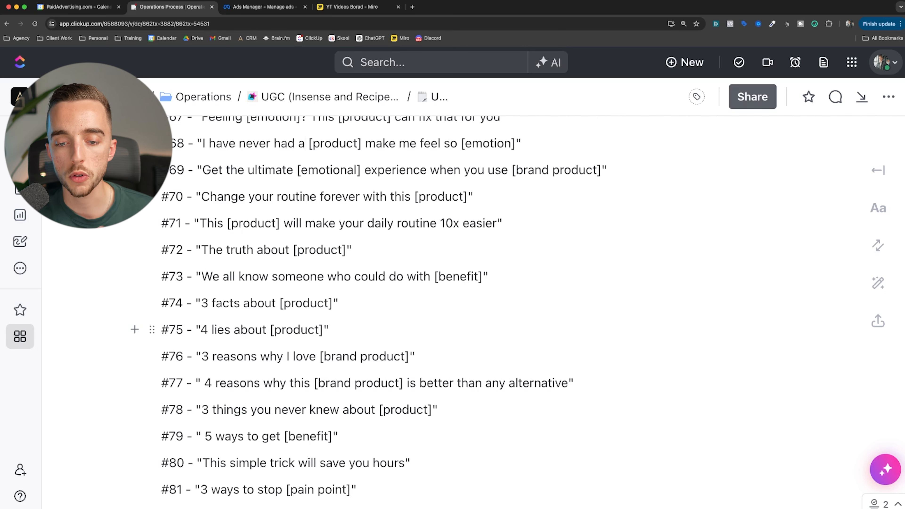
mouse_move(134, 303)
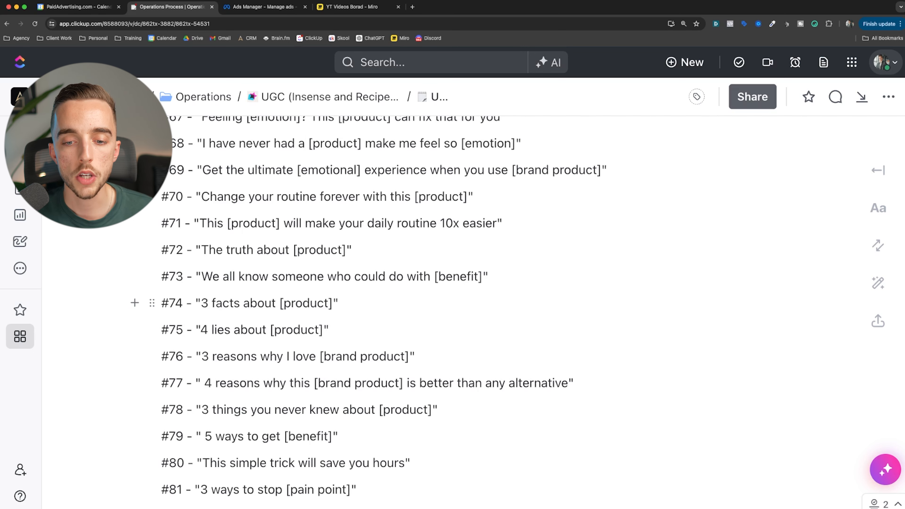
scroll("down", 3)
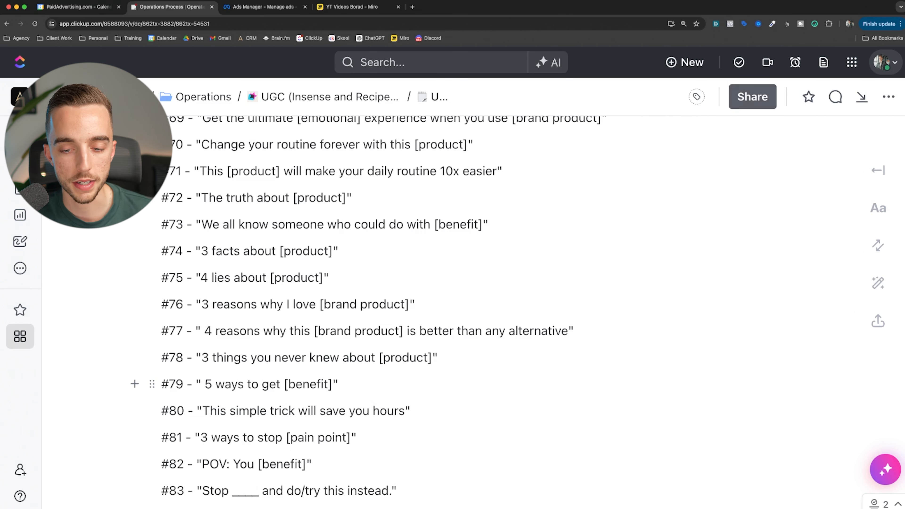
scroll("down", 3)
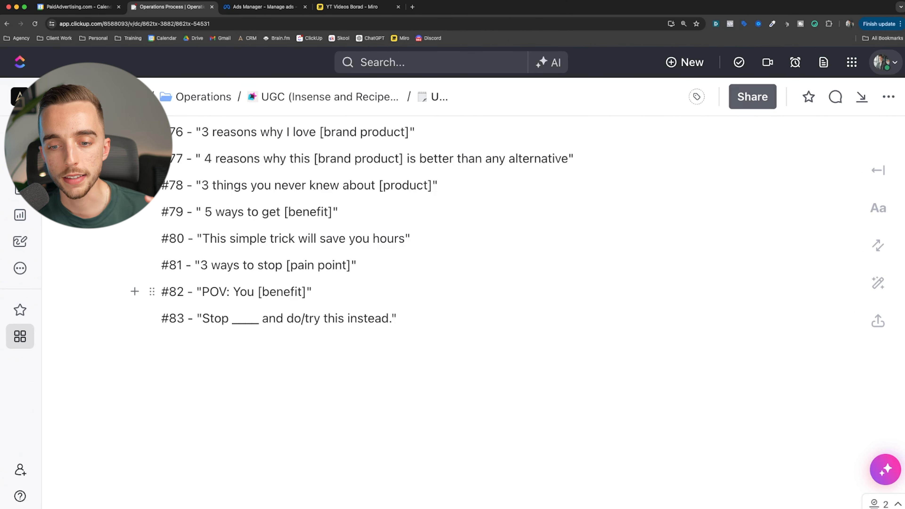